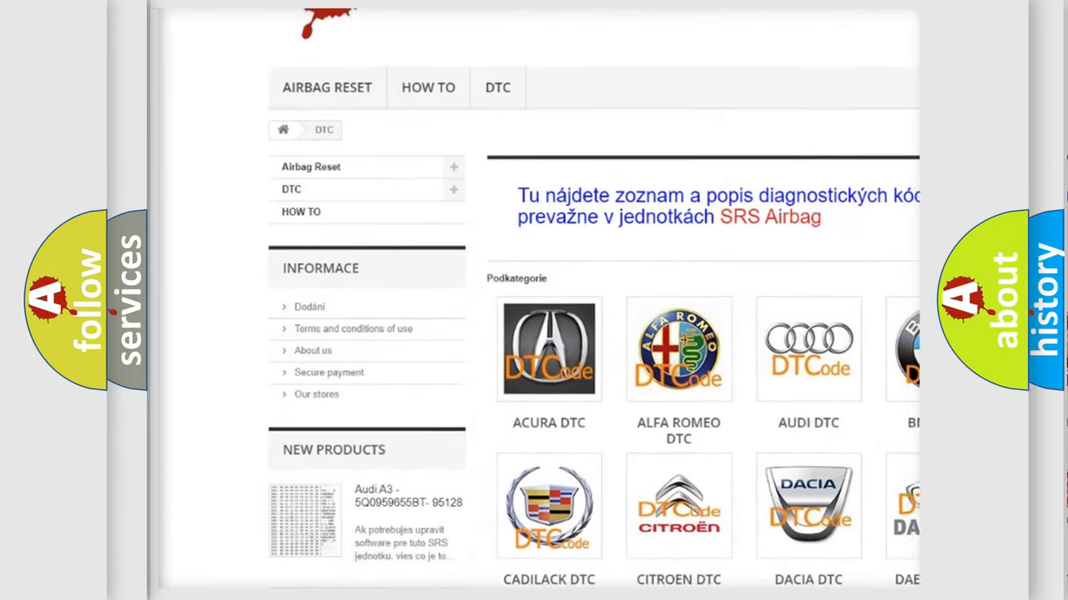
scroll(down, 3)
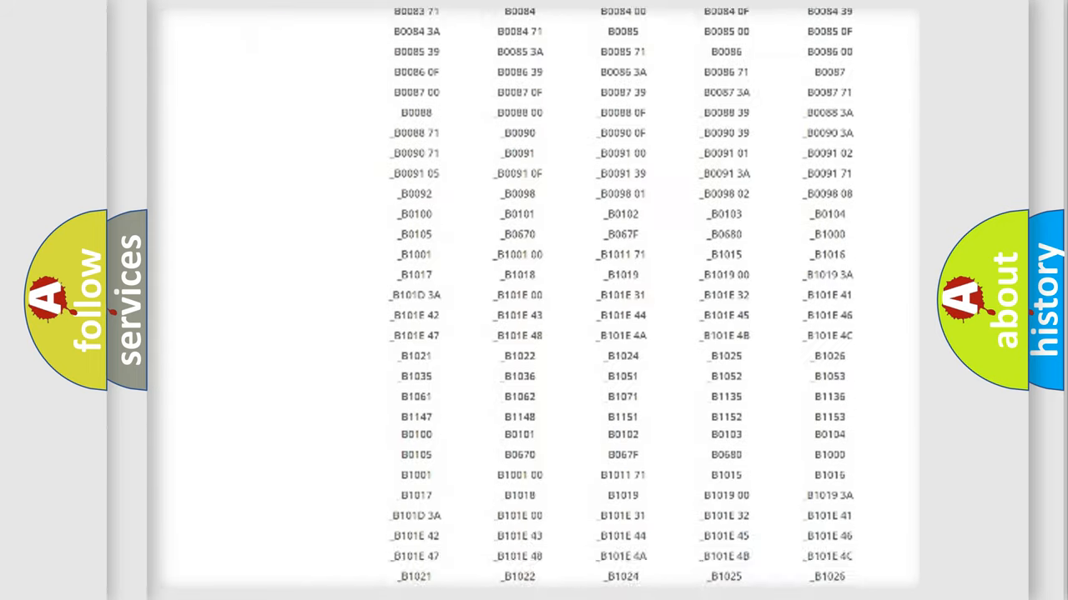
scroll(down, 3)
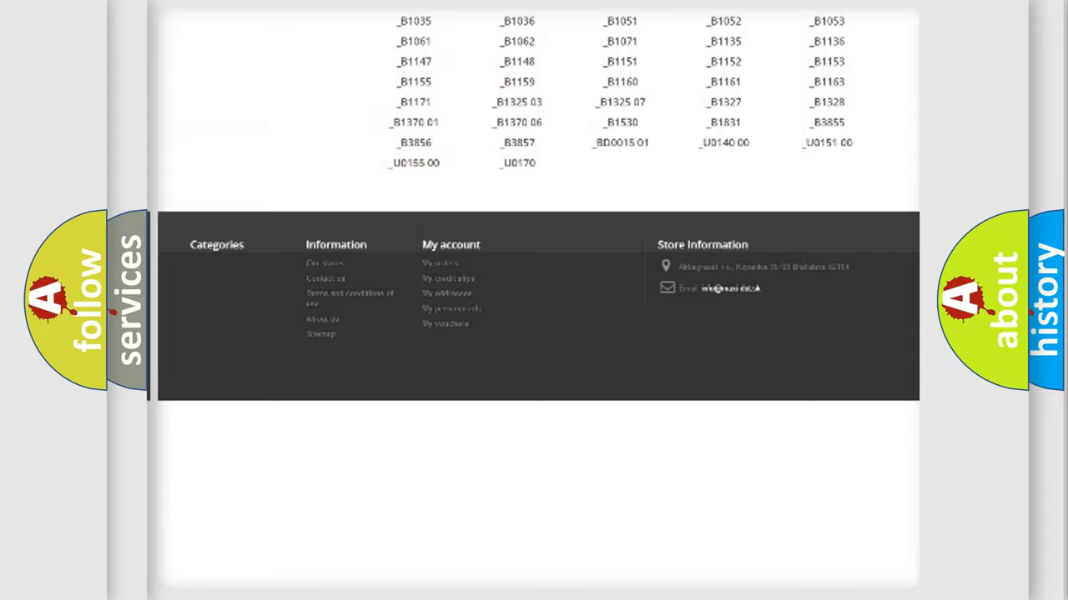